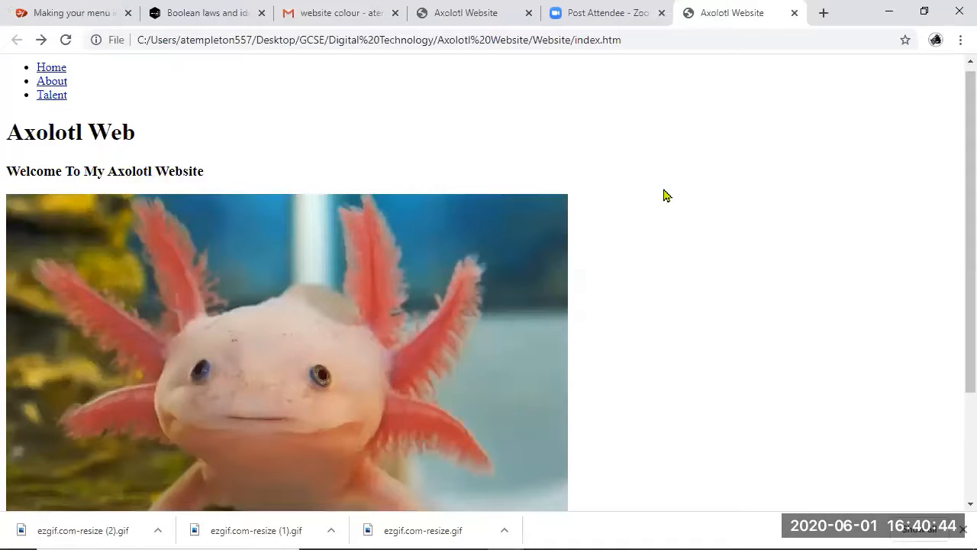
# - Switch to the W3Schools horizontal navigation bar tutorial in Chrome
pyautogui.press('alt+tab')
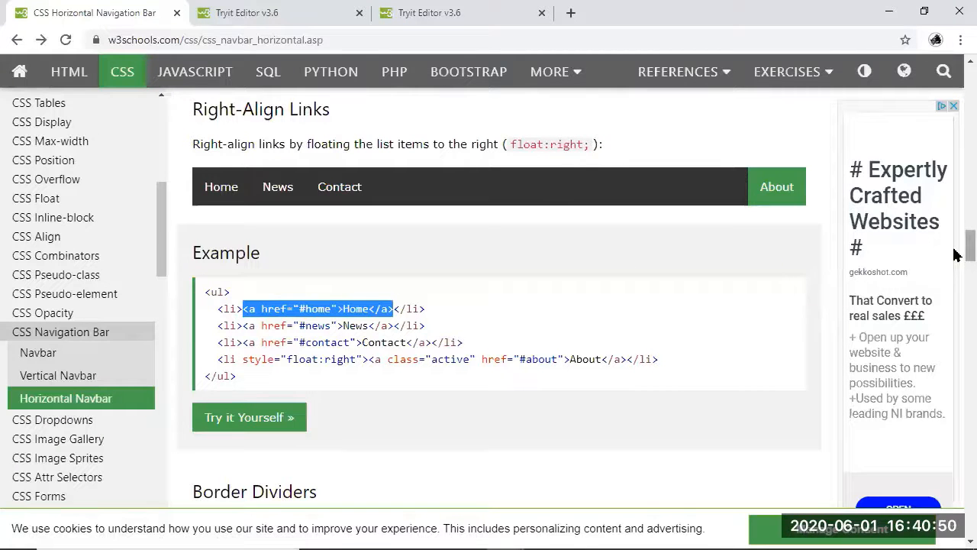
pyautogui.scroll(-3)
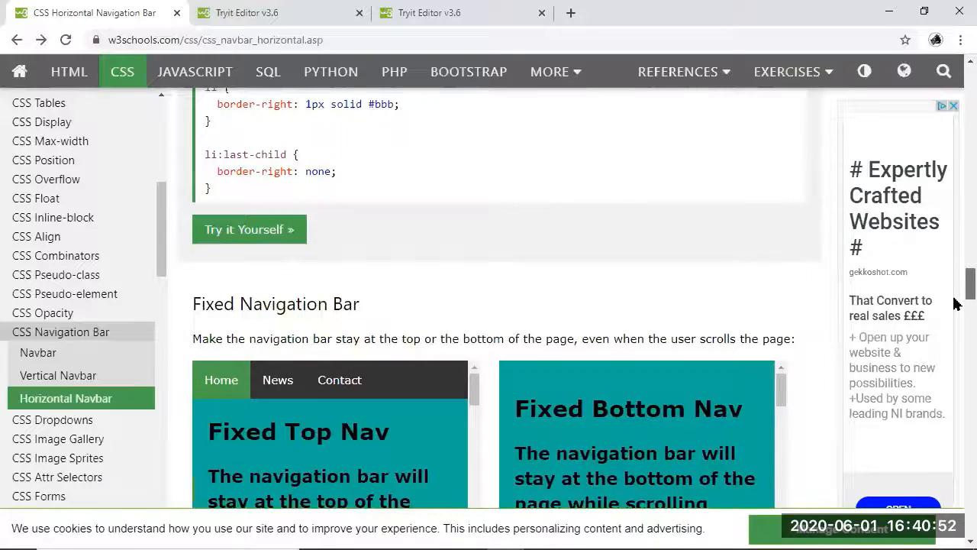
pyautogui.scroll(-3)
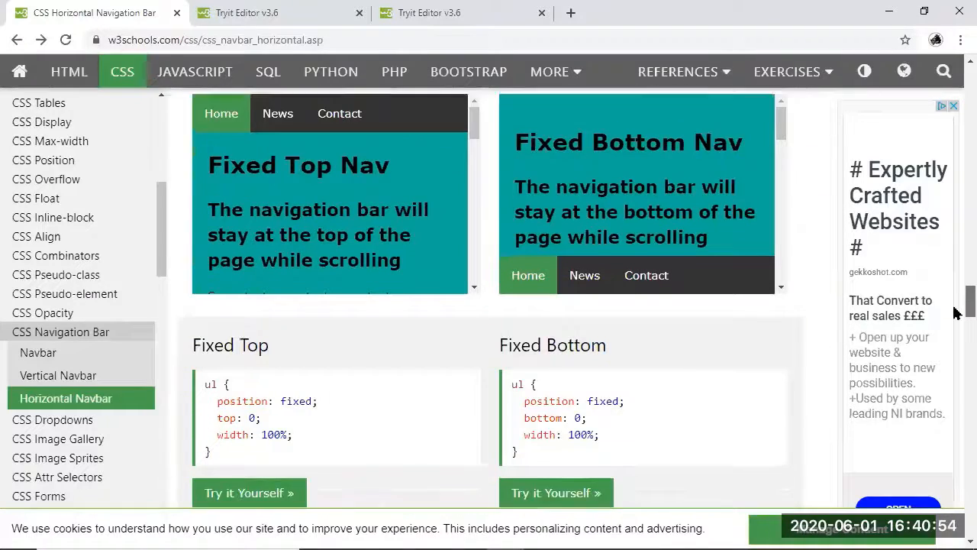
pyautogui.scroll(3)
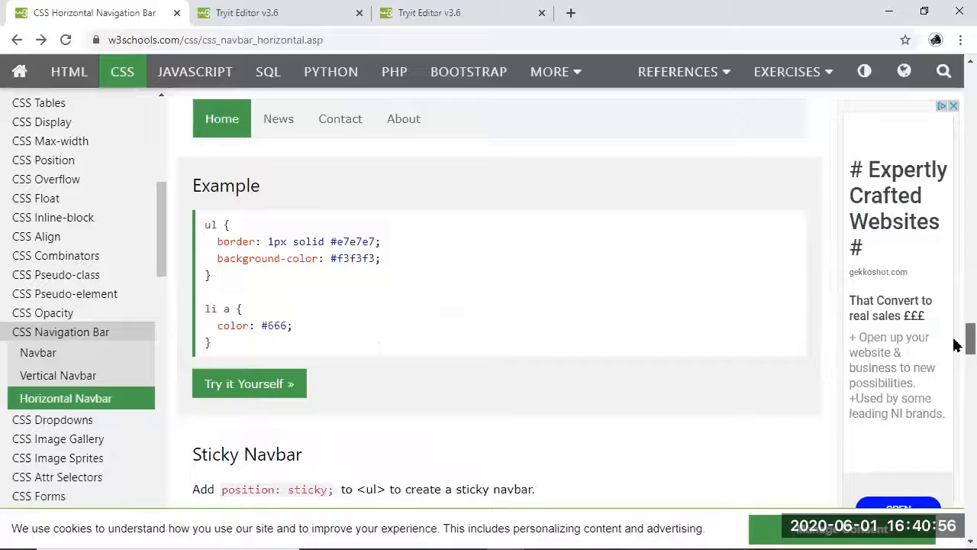
pyautogui.scroll(-3)
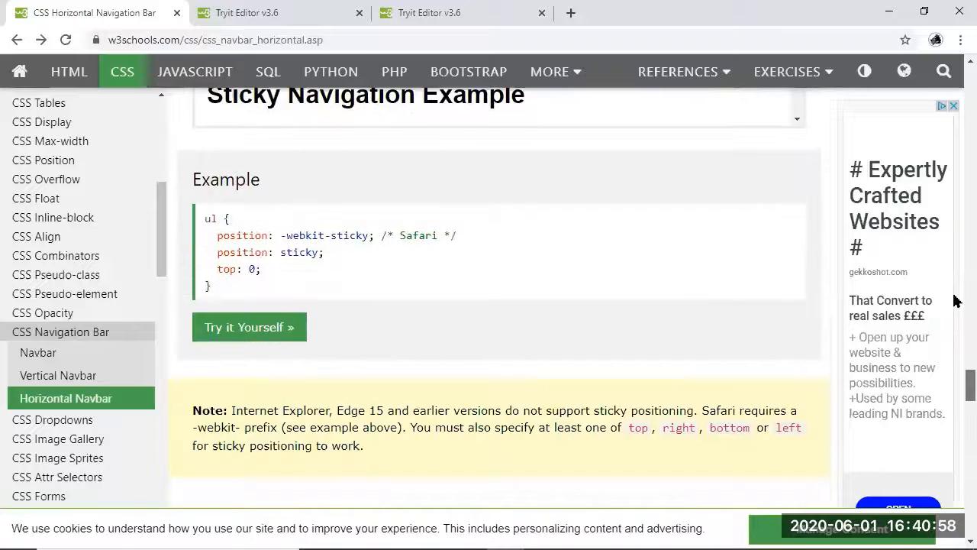
pyautogui.scroll(-3)
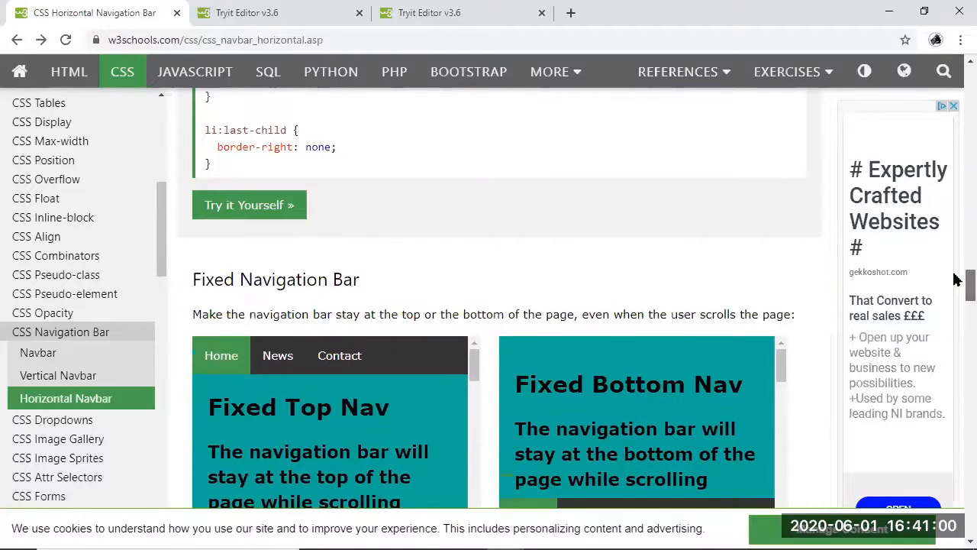
pyautogui.scroll(3)
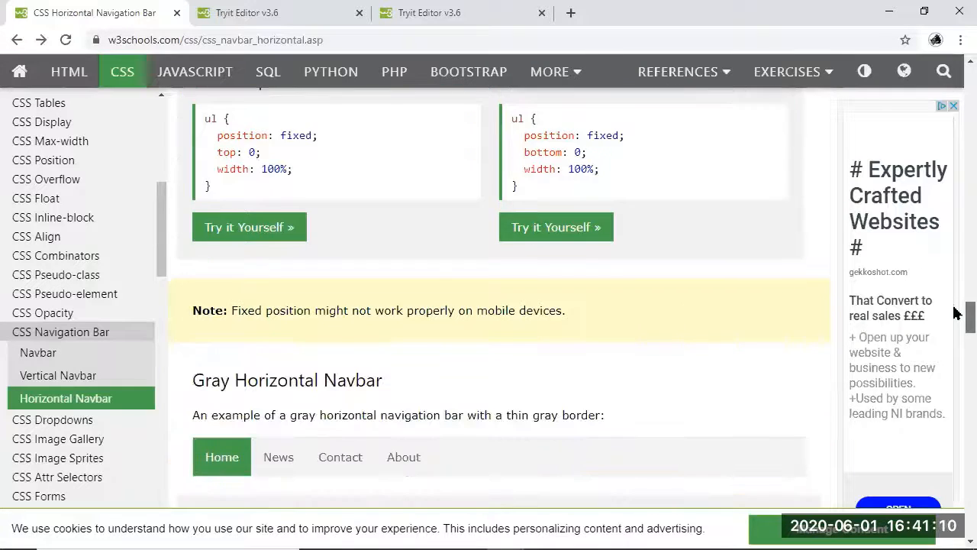
pyautogui.scroll(3)
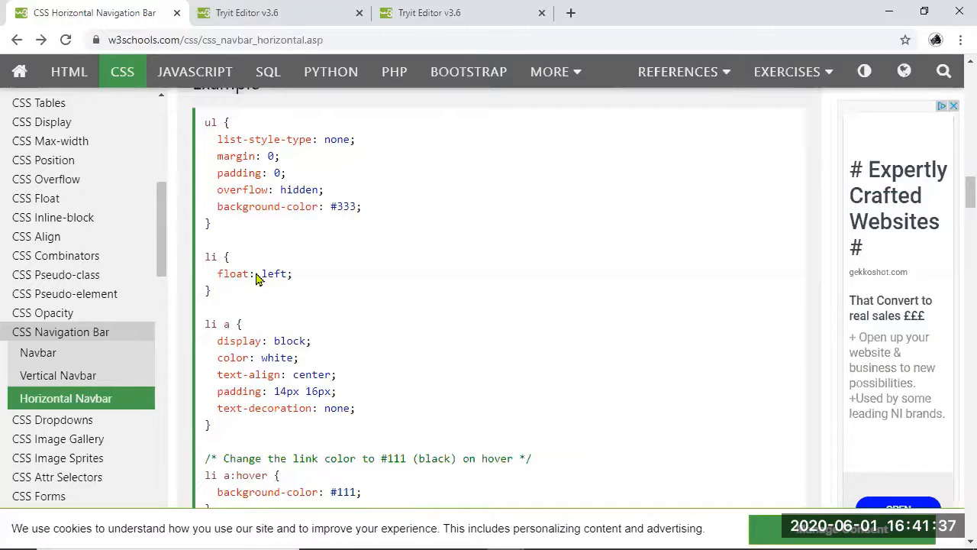
# - Read through the example's ul, li, li a and li a:hover rules one by one
pyautogui.doubleClick(211, 122)
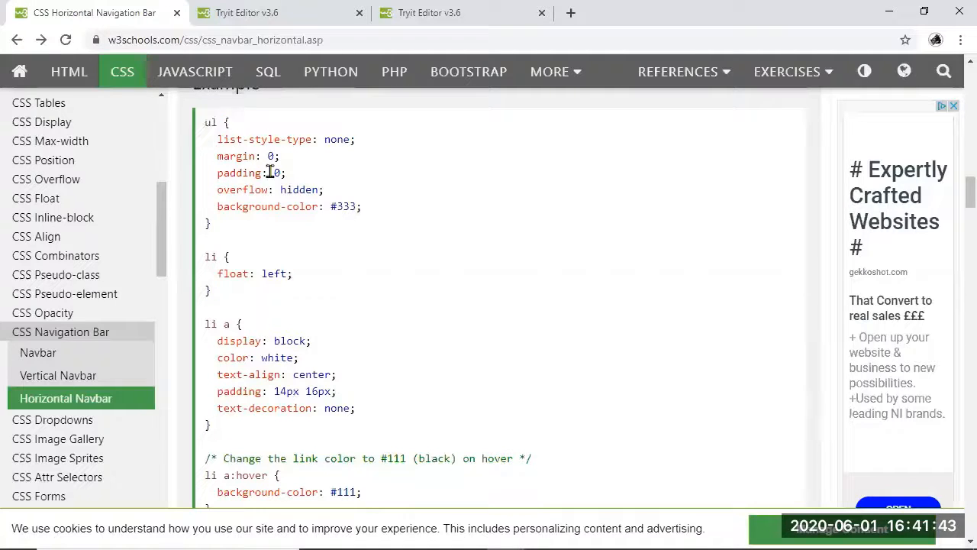
pyautogui.moveTo(217, 139); pyautogui.dragTo(361, 206)
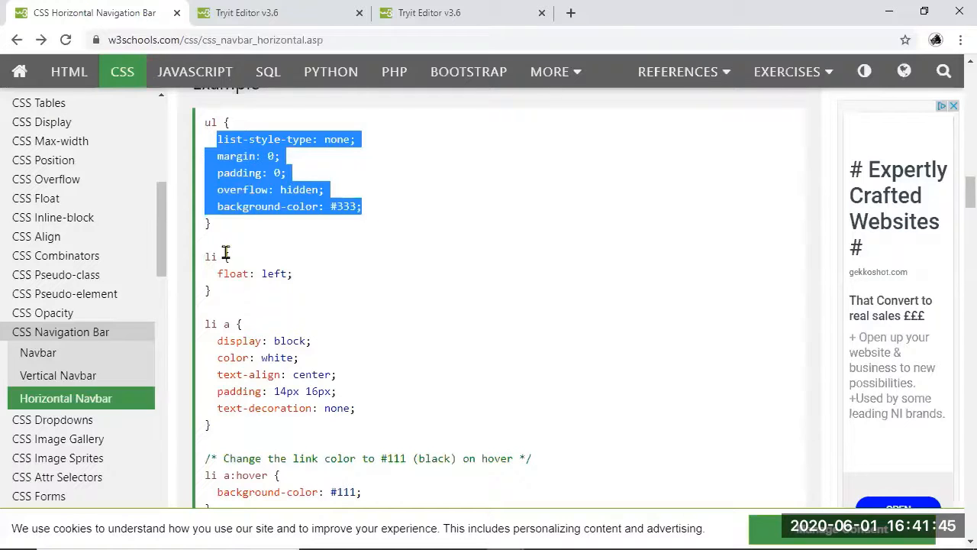
pyautogui.doubleClick(211, 256)
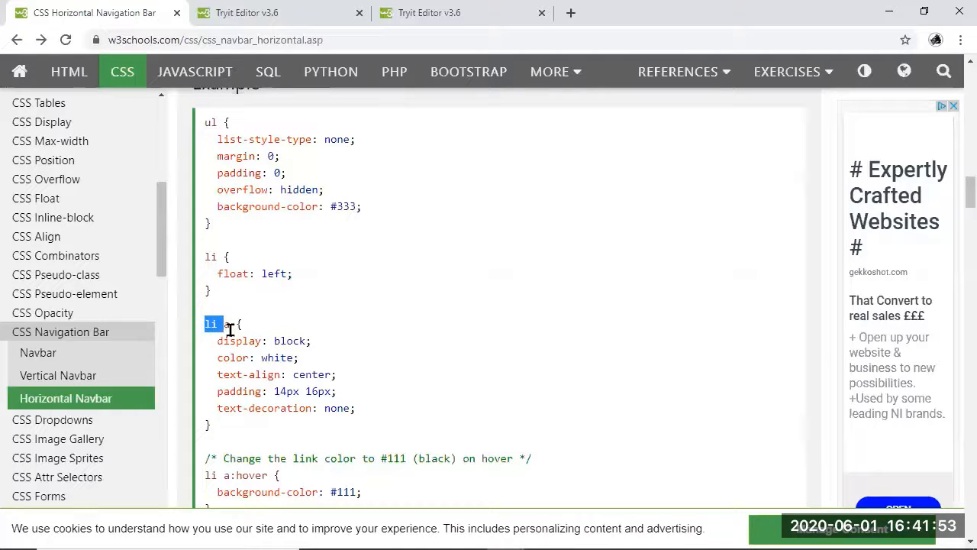
pyautogui.click(226, 324)
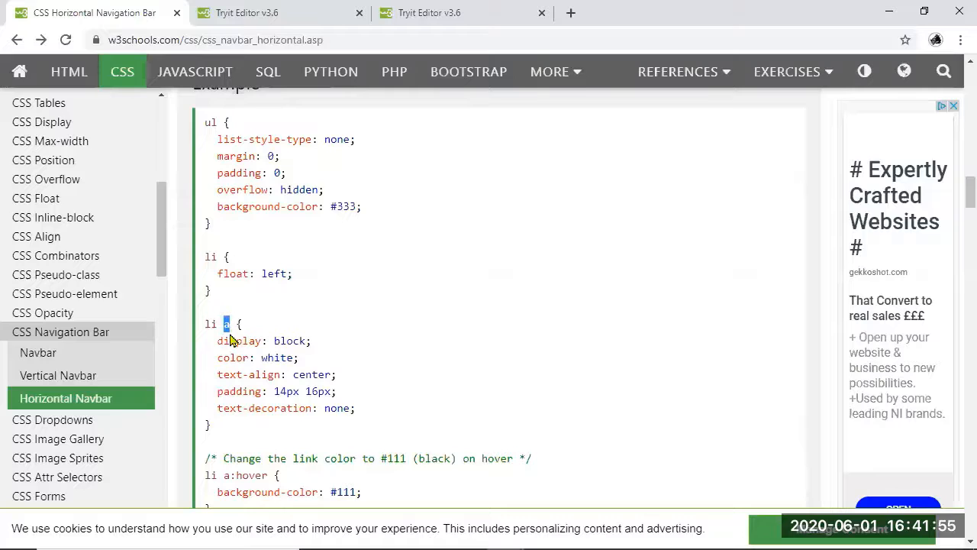
pyautogui.moveTo(245, 450)
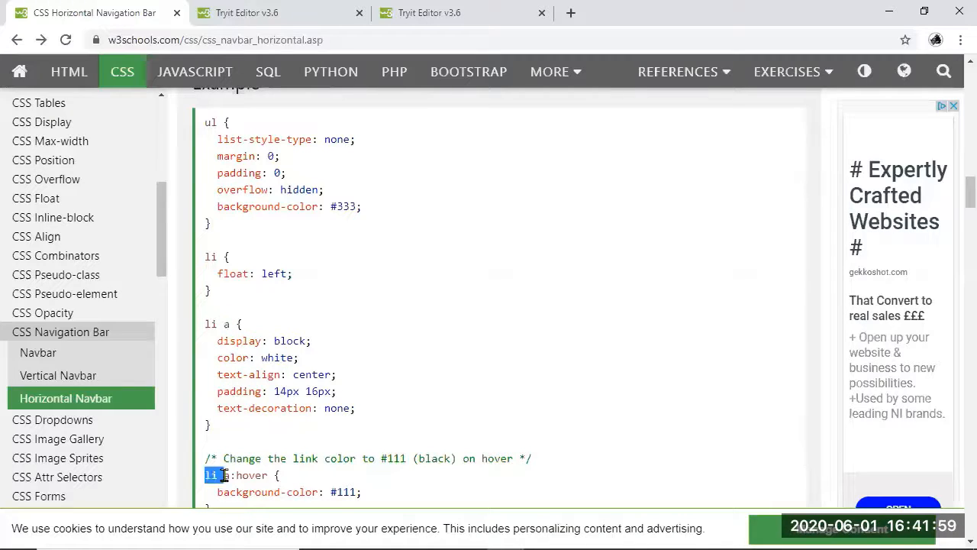
pyautogui.moveTo(204, 473); pyautogui.dragTo(287, 473)
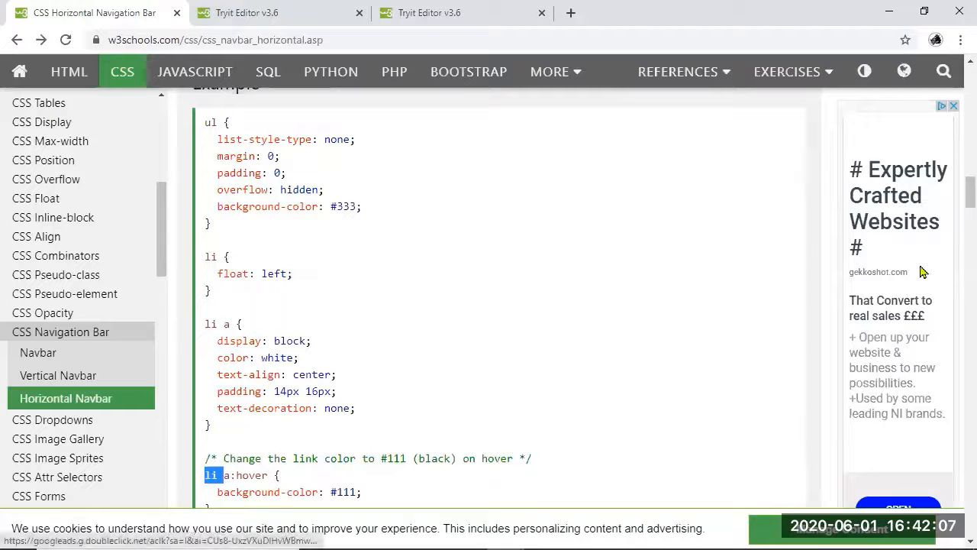
# - Select the whole dark navbar CSS example and copy it
pyautogui.scroll(-3)
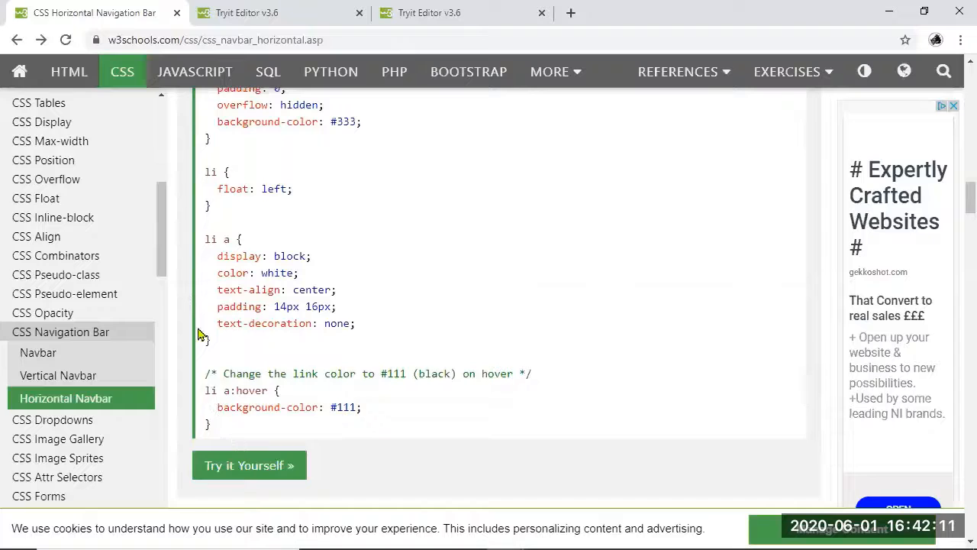
pyautogui.moveTo(217, 122); pyautogui.dragTo(211, 425)
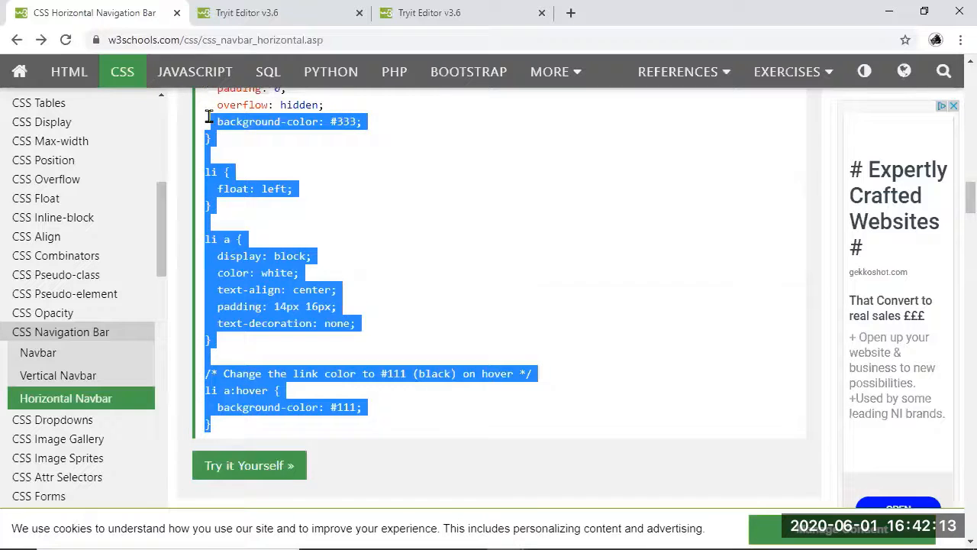
pyautogui.scroll(3)
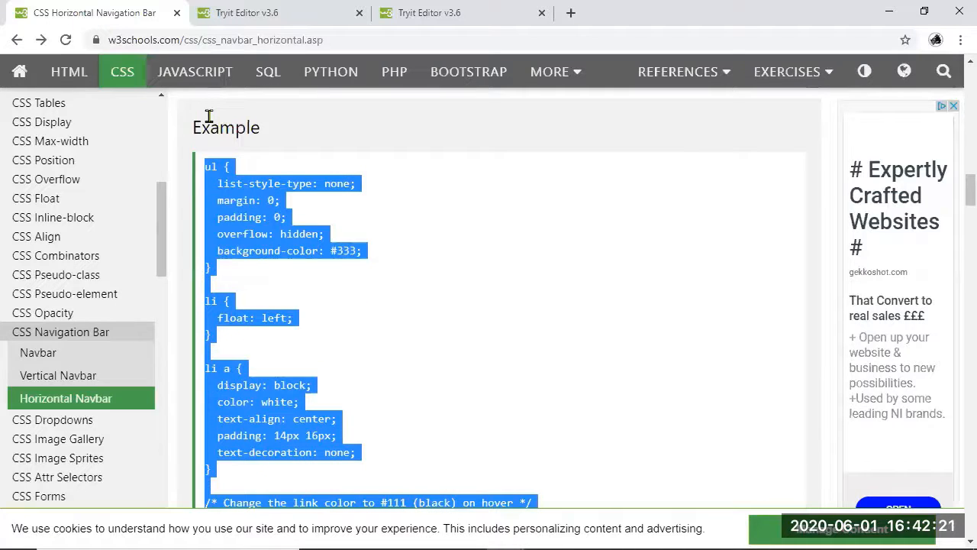
pyautogui.moveTo(317, 229)
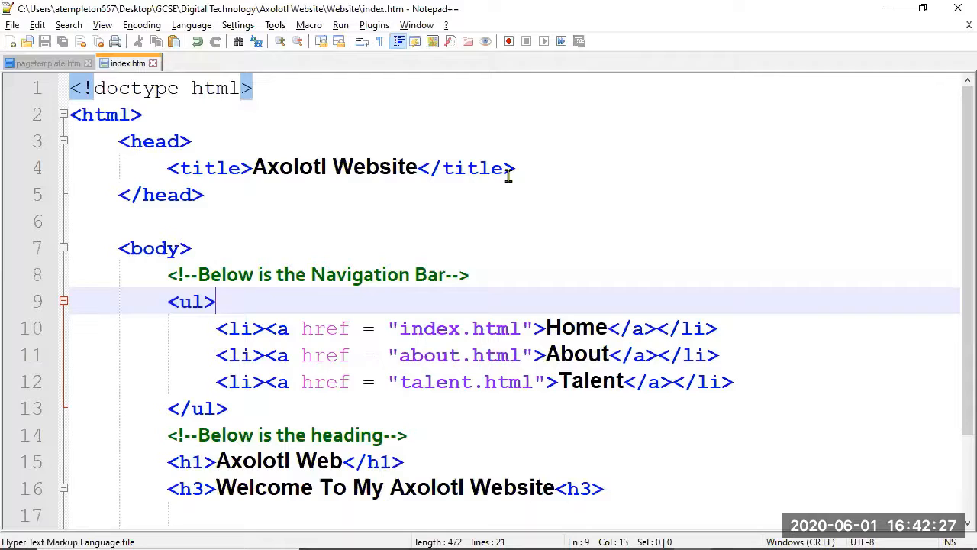
# - Add a <style></style> block in the head after the title and paste the navbar CSS into it
pyautogui.press('Enter')
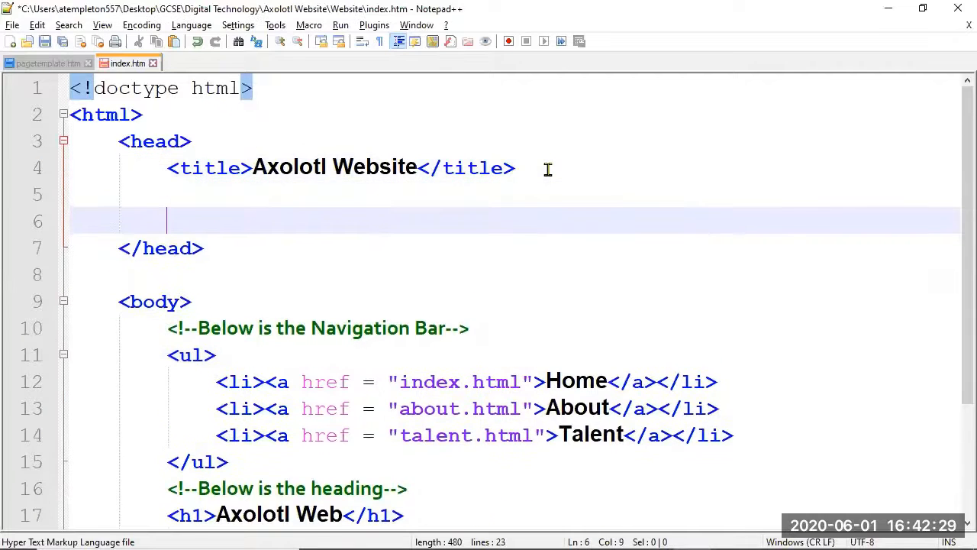
pyautogui.press('Enter')
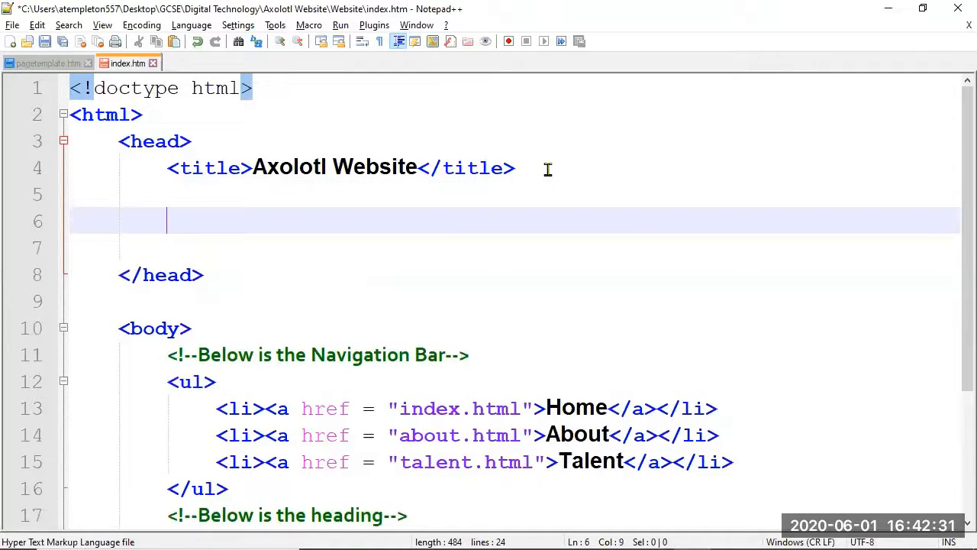
pyautogui.write('<style>')
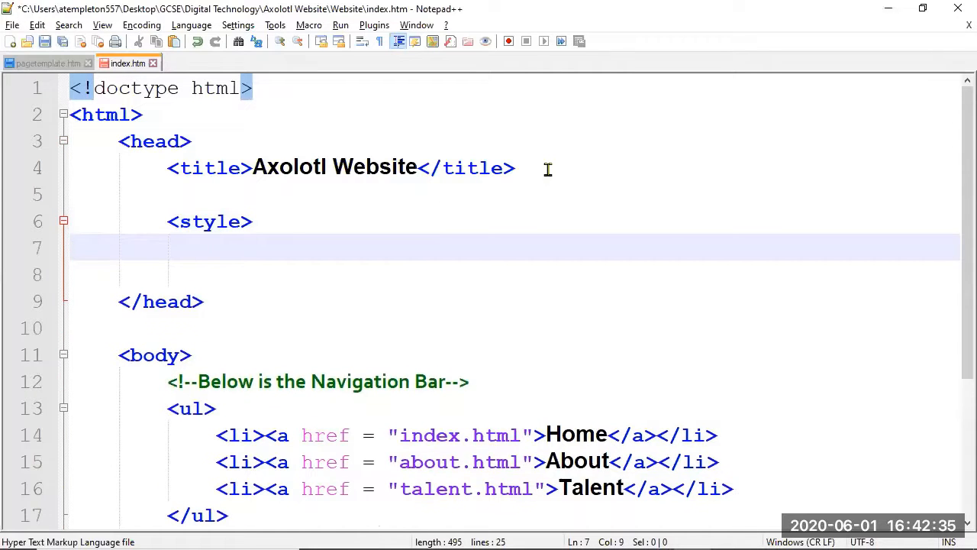
pyautogui.write('</style>')
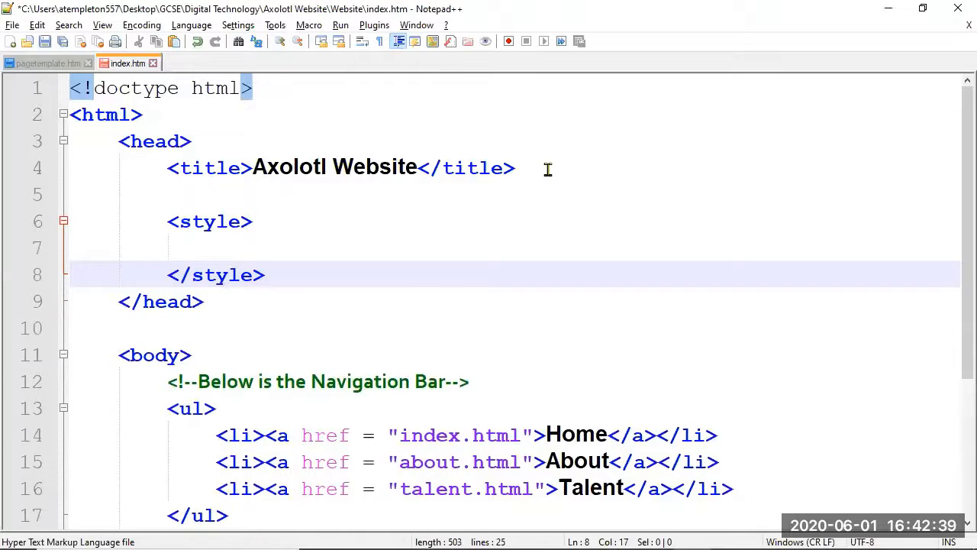
pyautogui.click(314, 247)
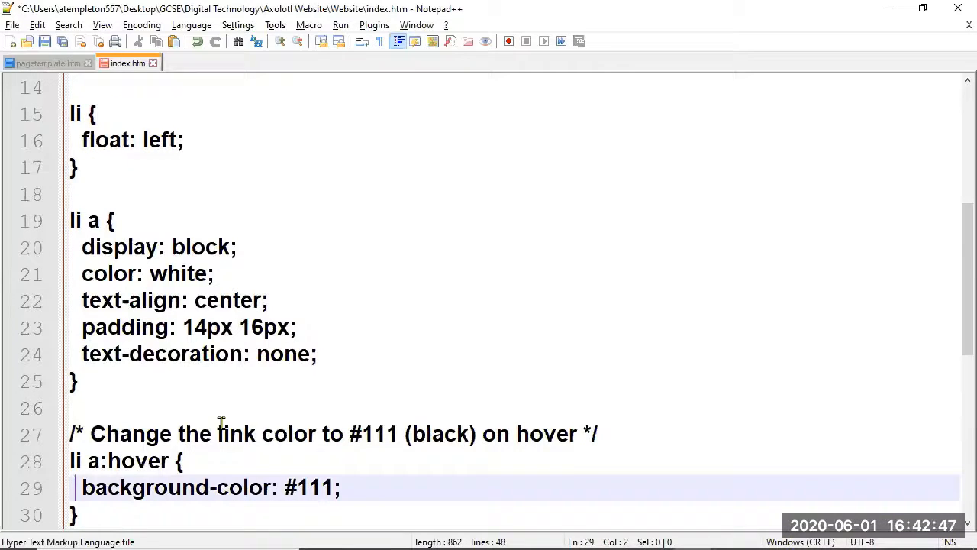
pyautogui.click(217, 273)
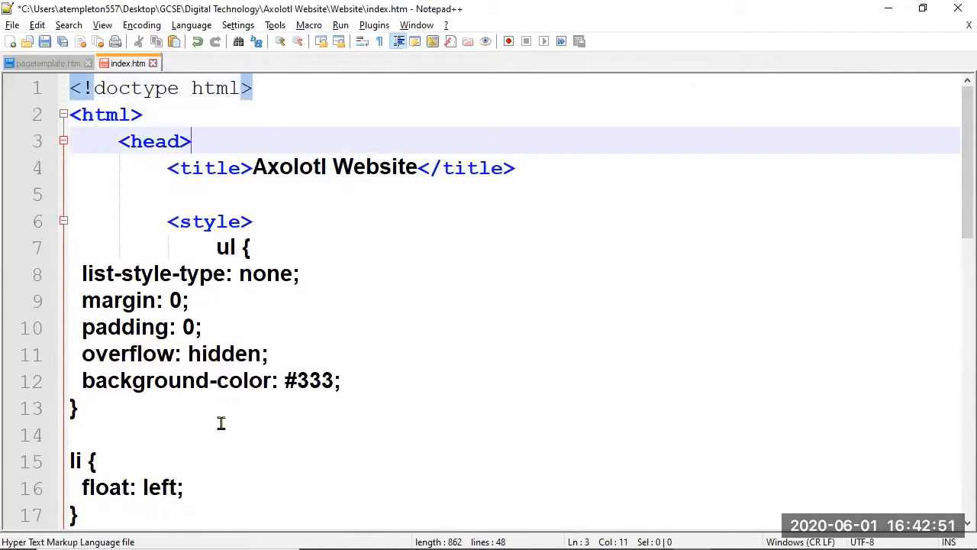
pyautogui.click(252, 247)
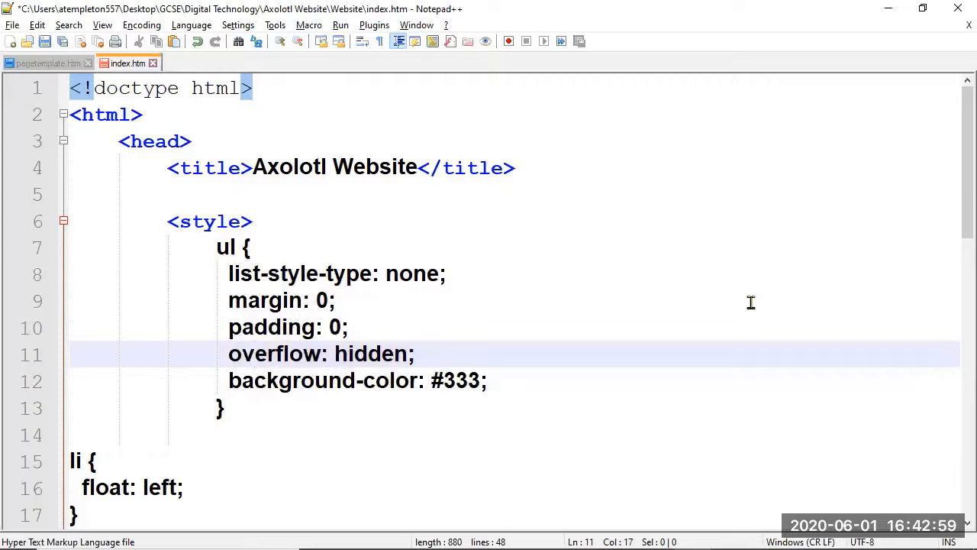
# - Indent the li and li a rules to align with the ul rule and save index.htm
pyautogui.scroll(-3)
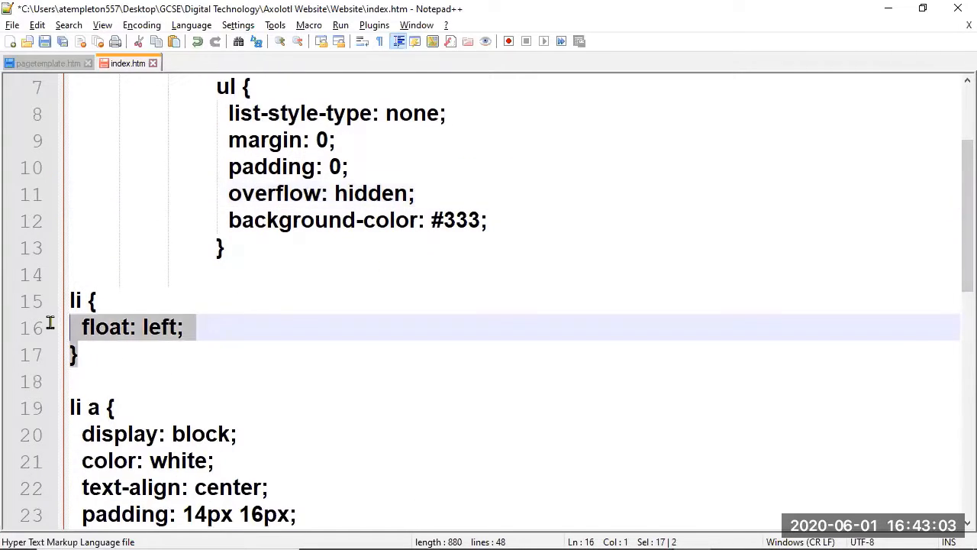
pyautogui.press('Tab')
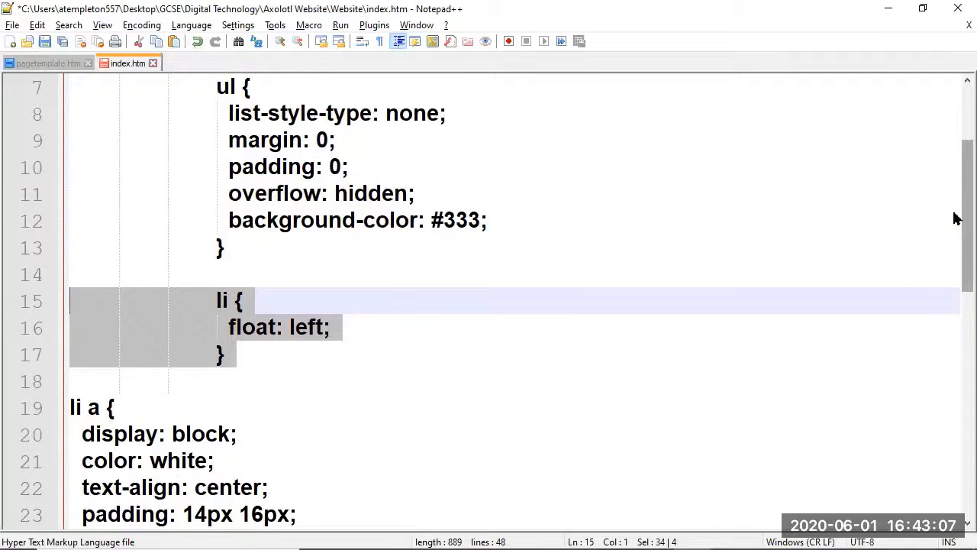
pyautogui.scroll(-3)
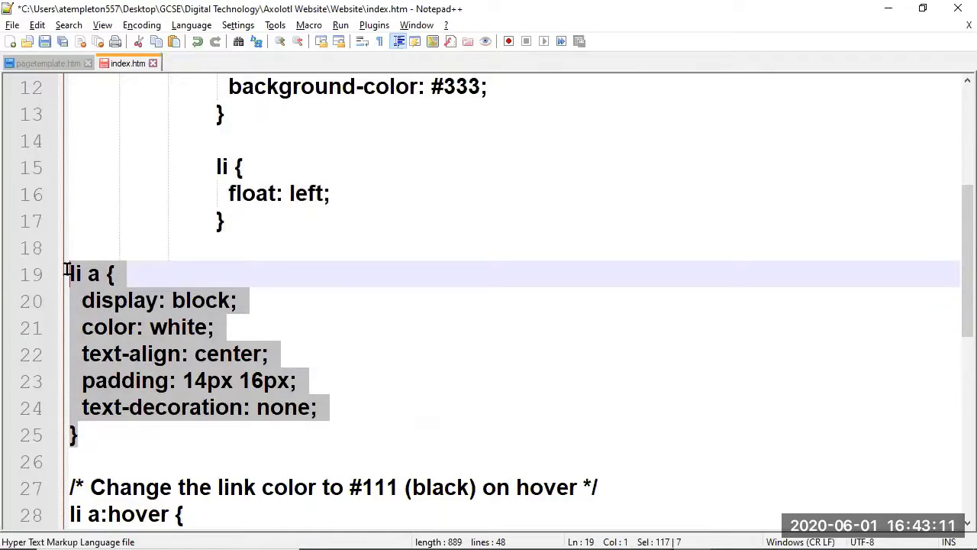
pyautogui.press('Tab')
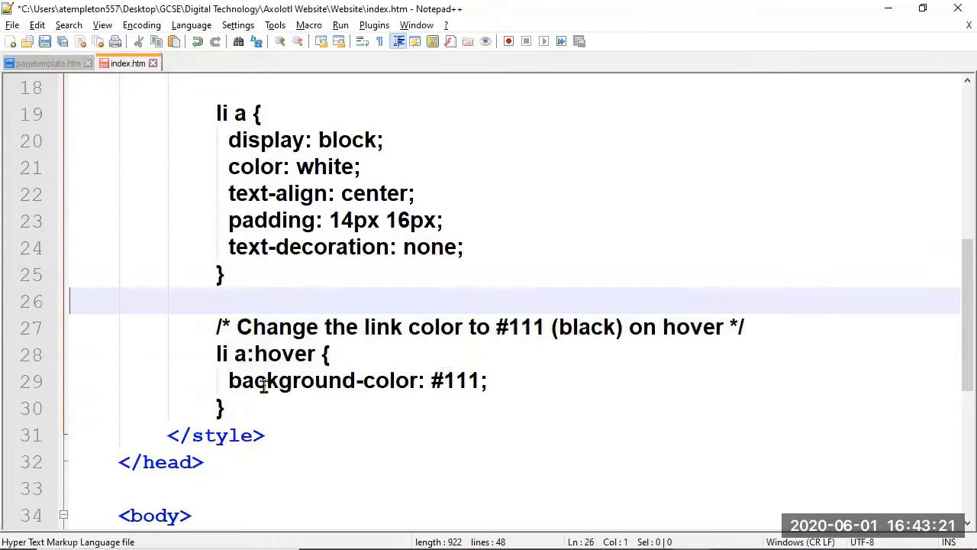
pyautogui.press('Ctrl+Home')
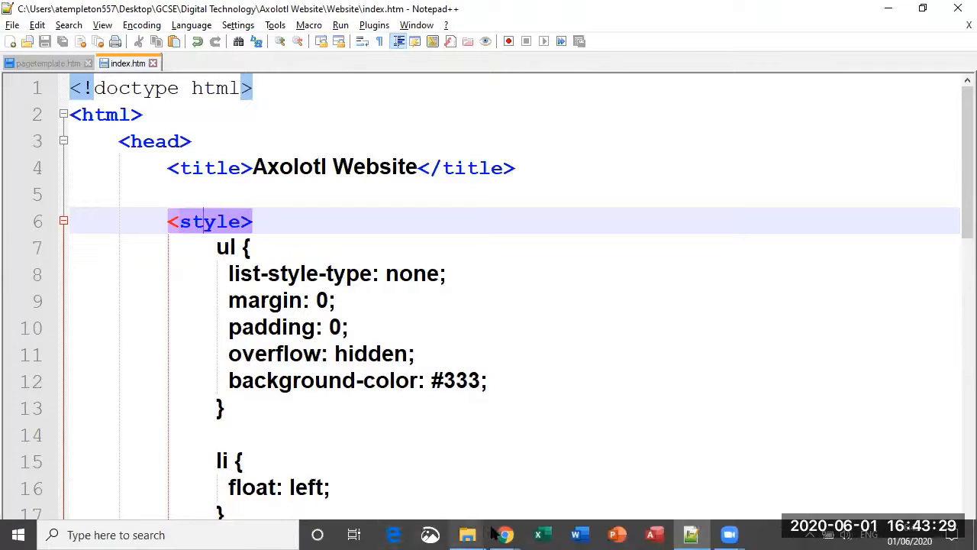
pyautogui.moveTo(505, 534)
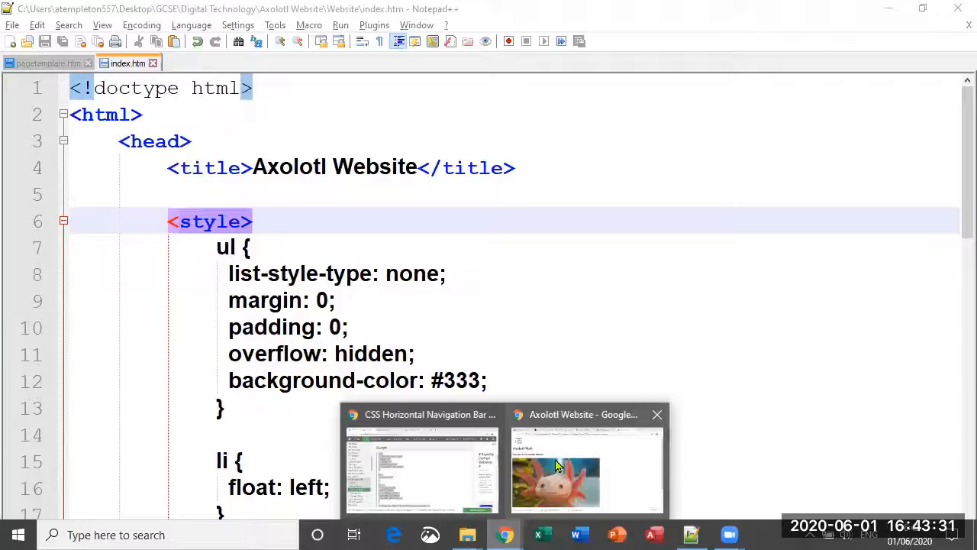
# - Reload the Axolotl page in Chrome so Home, About and Talent show as a dark horizontal bar
pyautogui.click(587, 470)
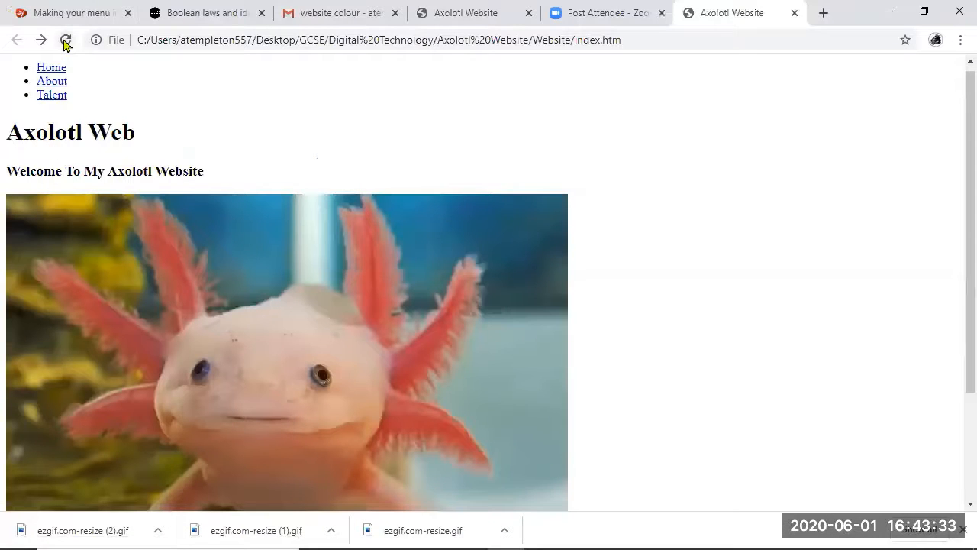
pyautogui.click(64, 39)
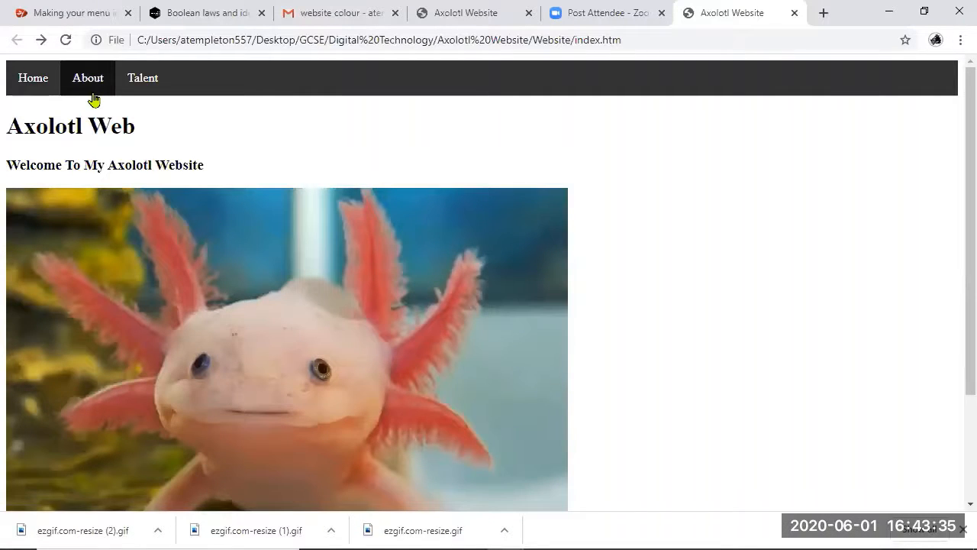
pyautogui.moveTo(34, 77)
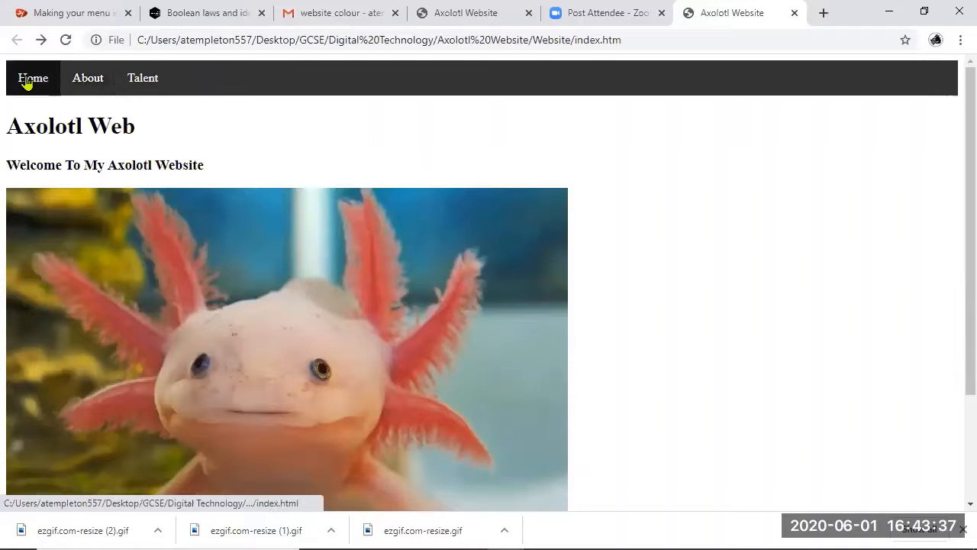
pyautogui.moveTo(34, 76)
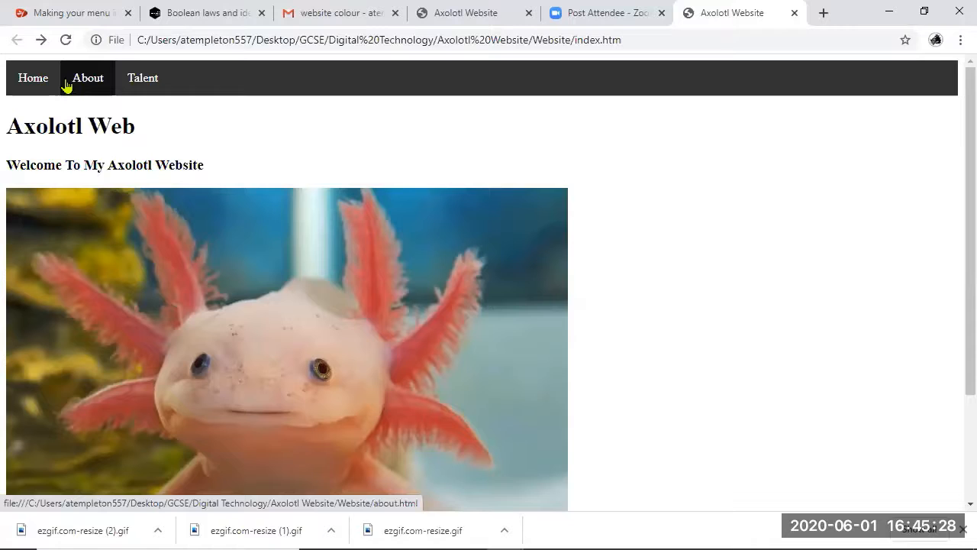
pyautogui.press('alt+tab')
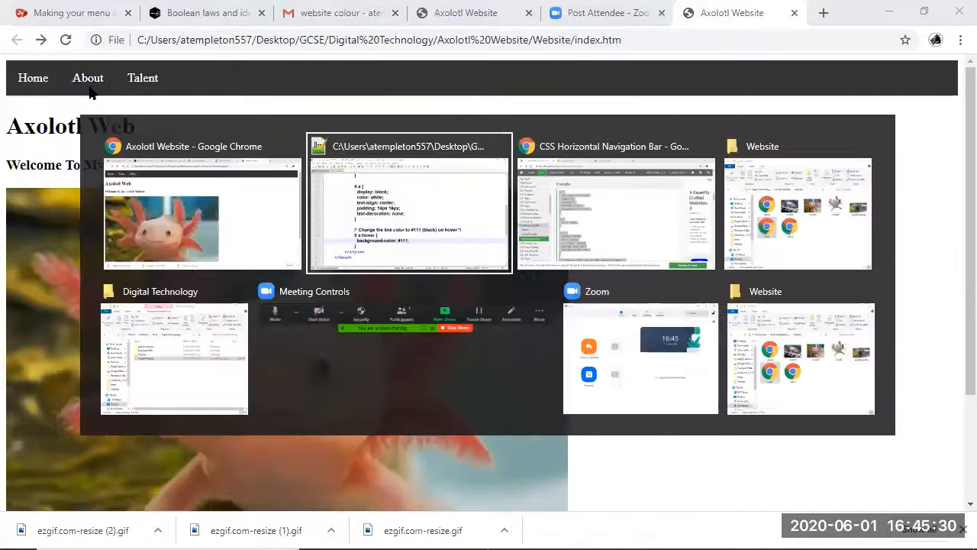
# - Change the li a:hover background-color from #111 to grey #888 and save
pyautogui.click(409, 206)
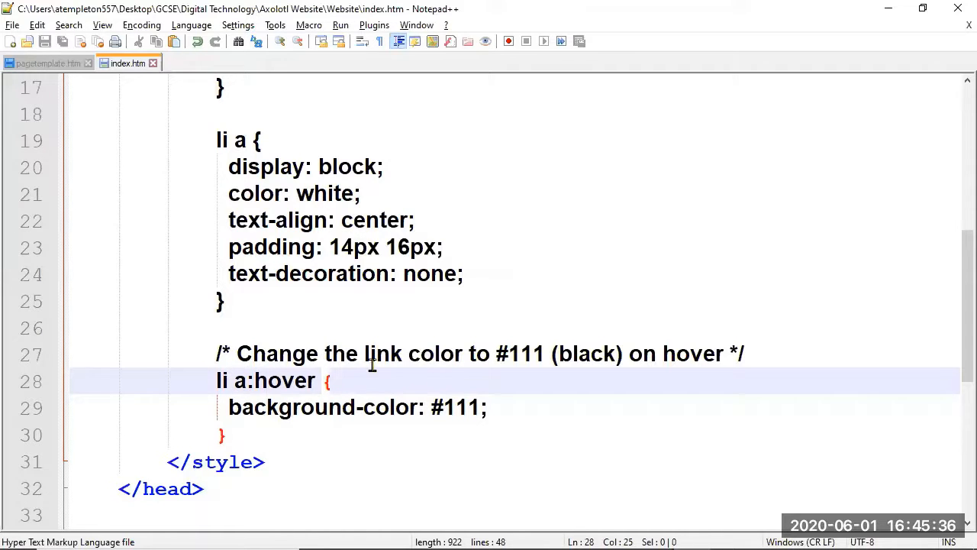
pyautogui.click(228, 354)
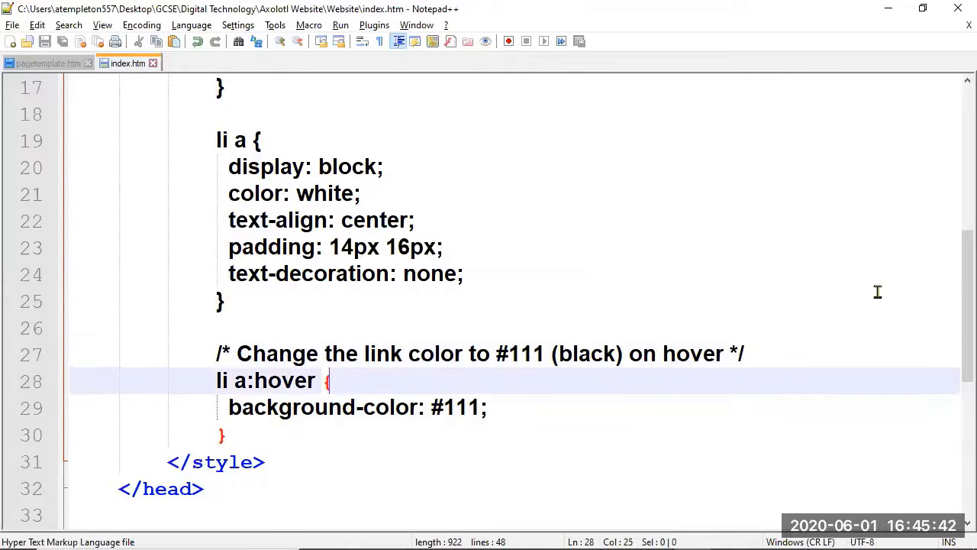
pyautogui.scroll(-3)
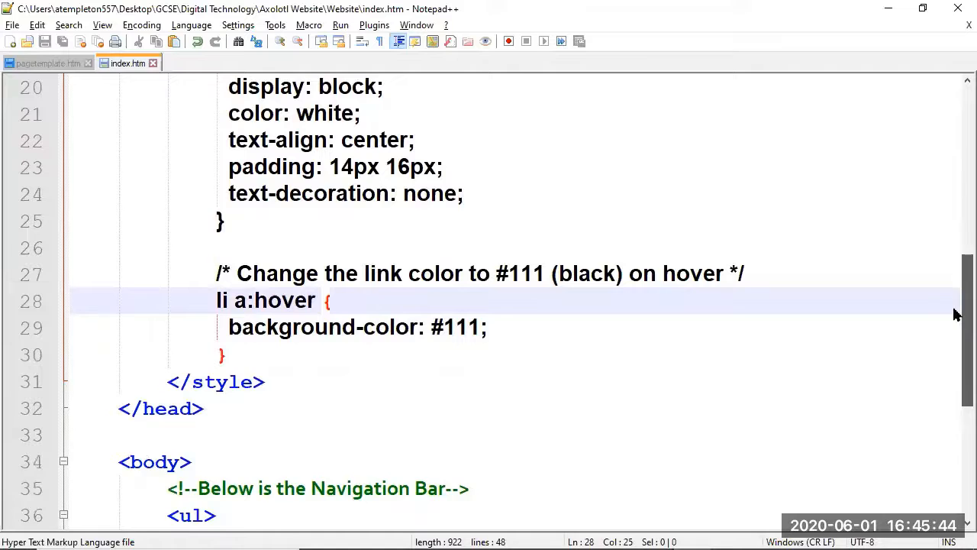
pyautogui.scroll(-3)
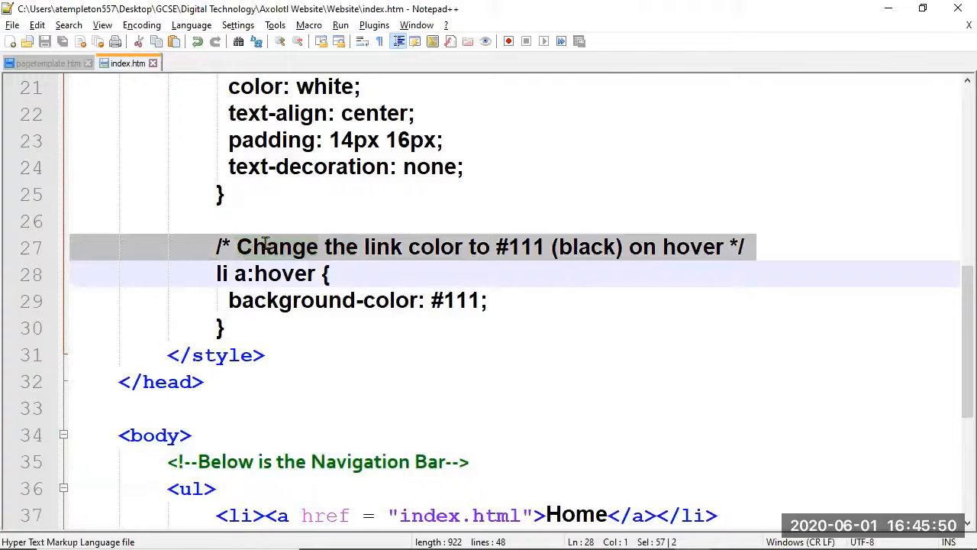
pyautogui.click(220, 246)
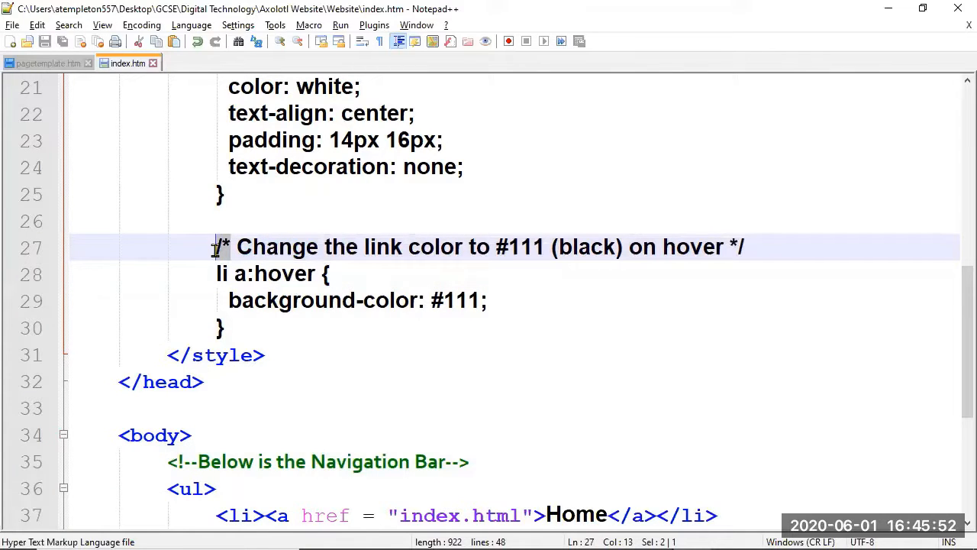
pyautogui.click(736, 247)
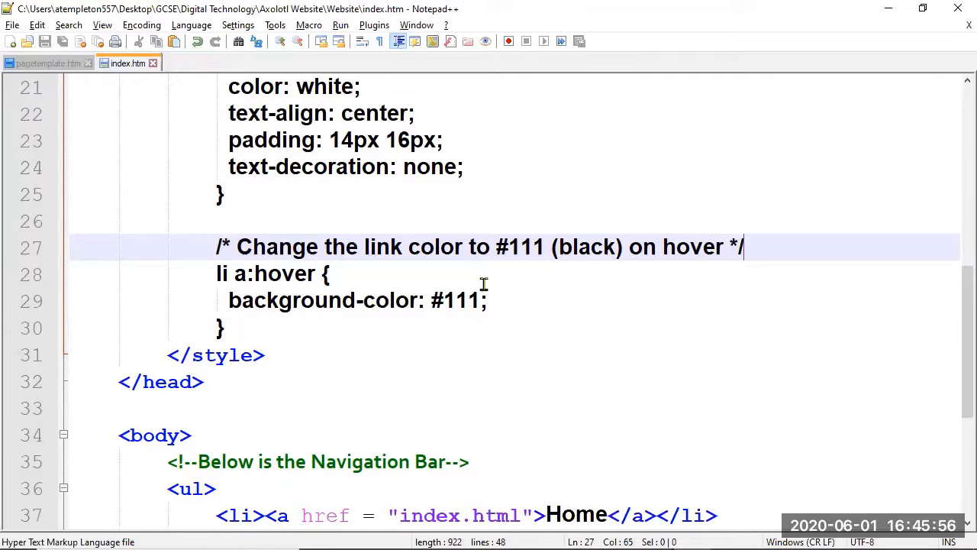
pyautogui.doubleClick(587, 247)
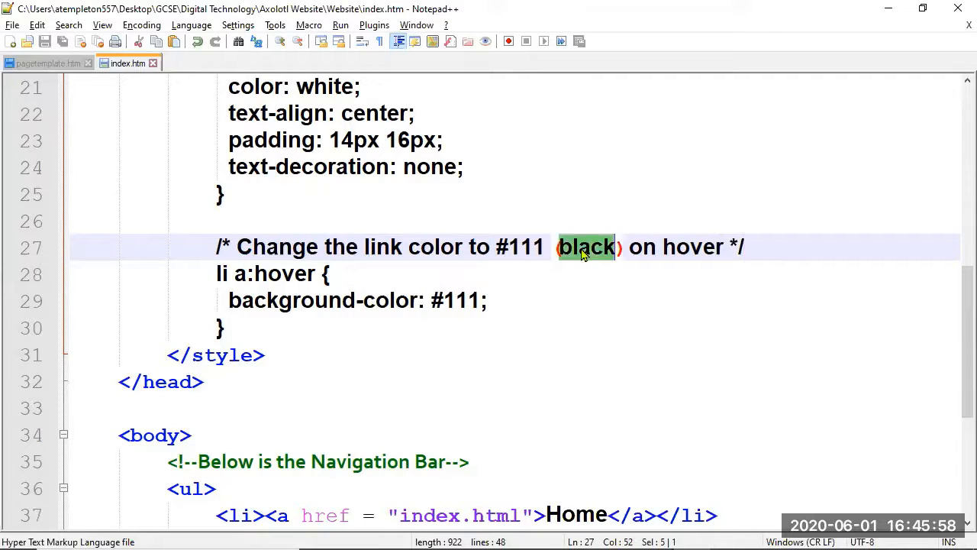
pyautogui.moveTo(586, 309)
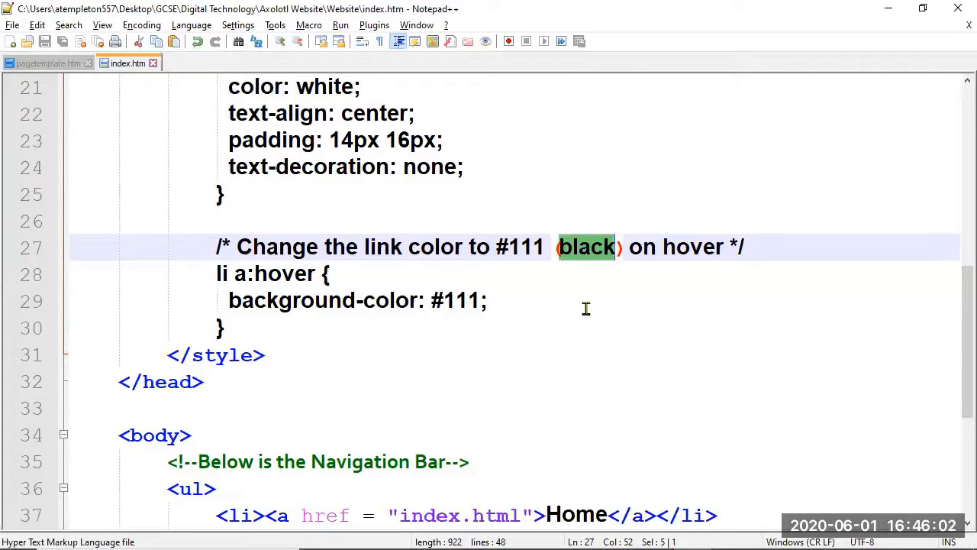
pyautogui.doubleClick(454, 299)
pyautogui.write('888')
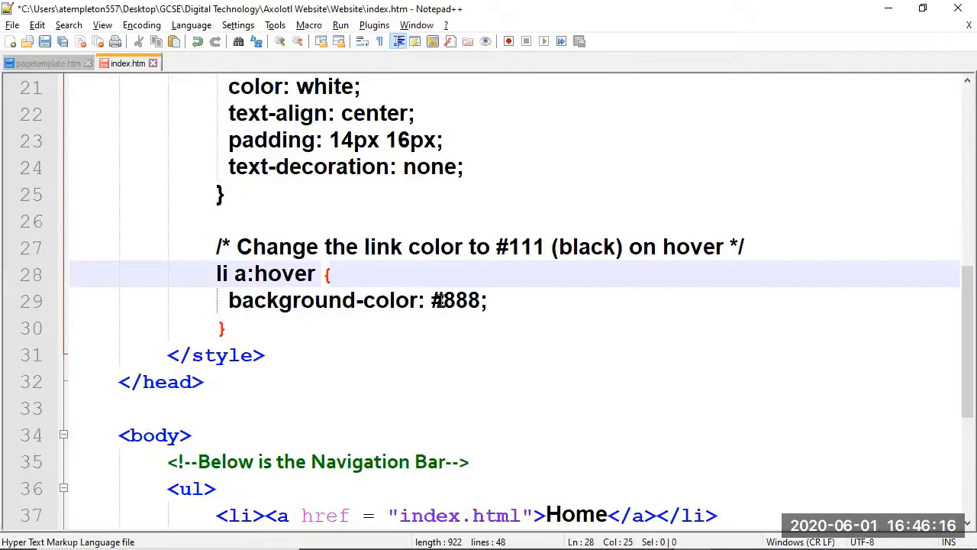
pyautogui.click(440, 299)
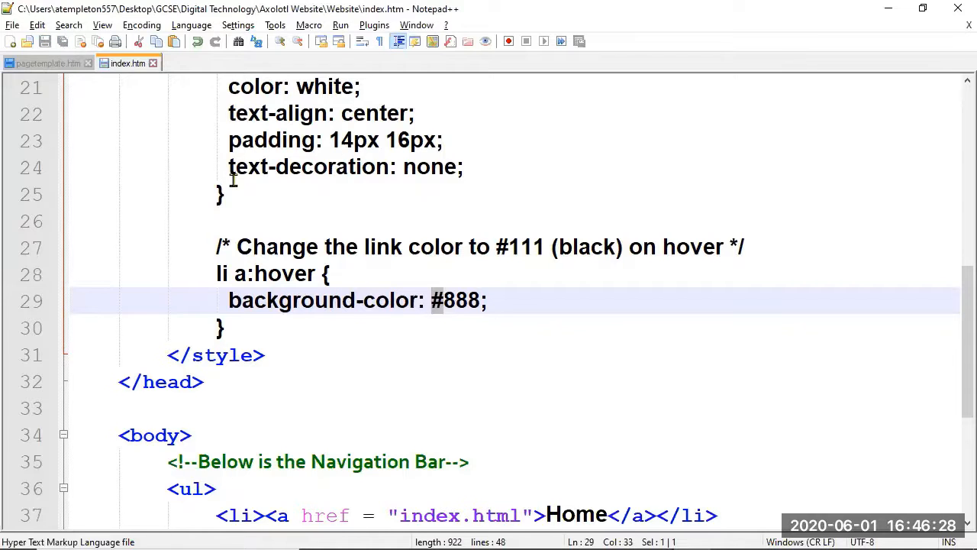
pyautogui.moveTo(485, 327)
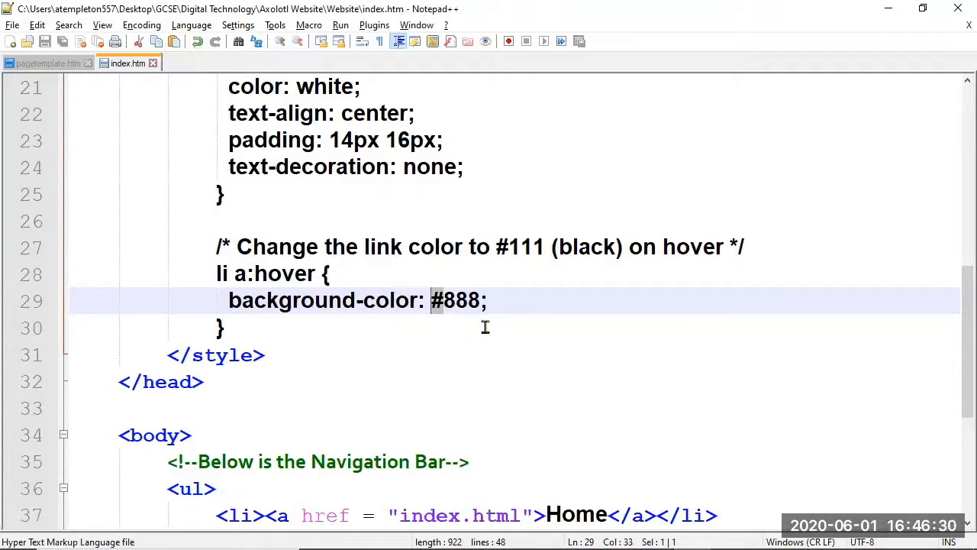
# - Switch back to Chrome to view the Axolotl page with the new hover colour
pyautogui.press('alt+tab')
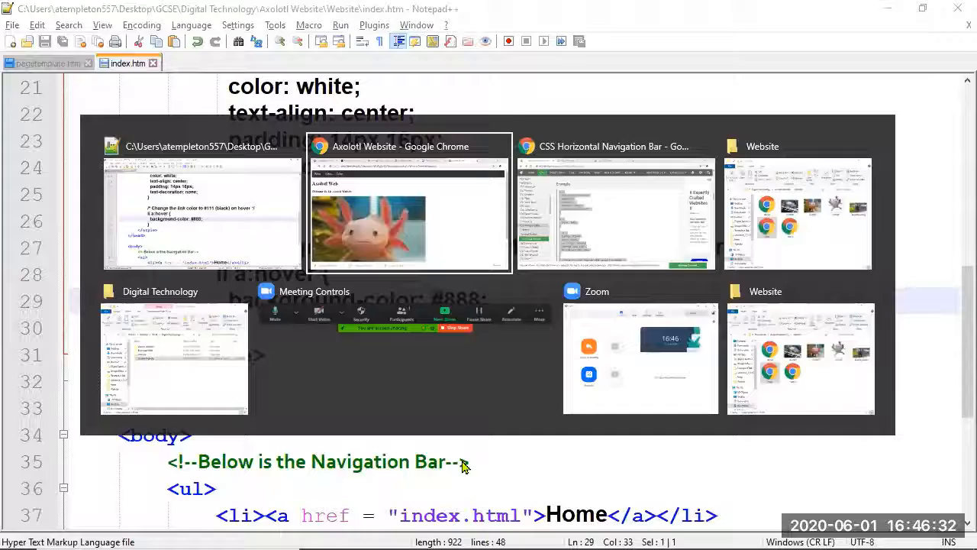
pyautogui.click(410, 202)
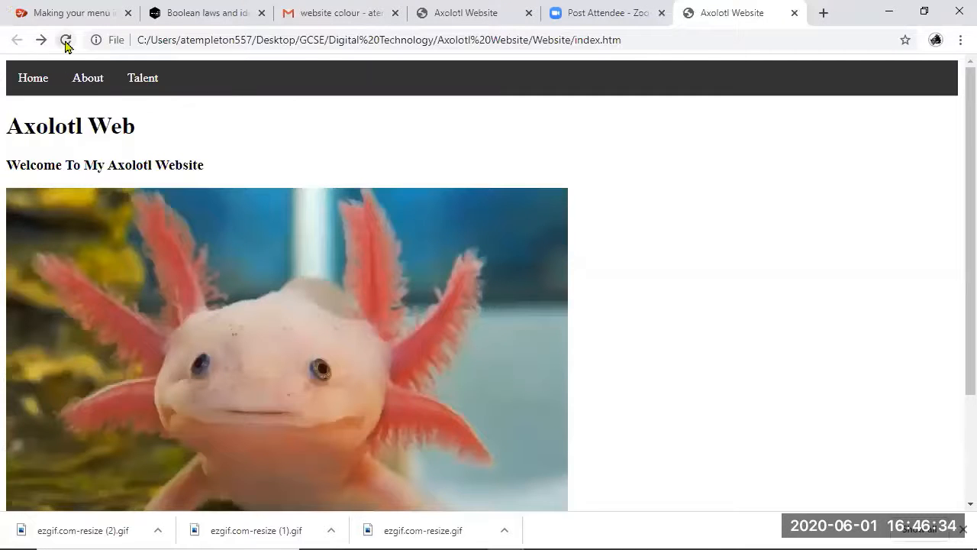